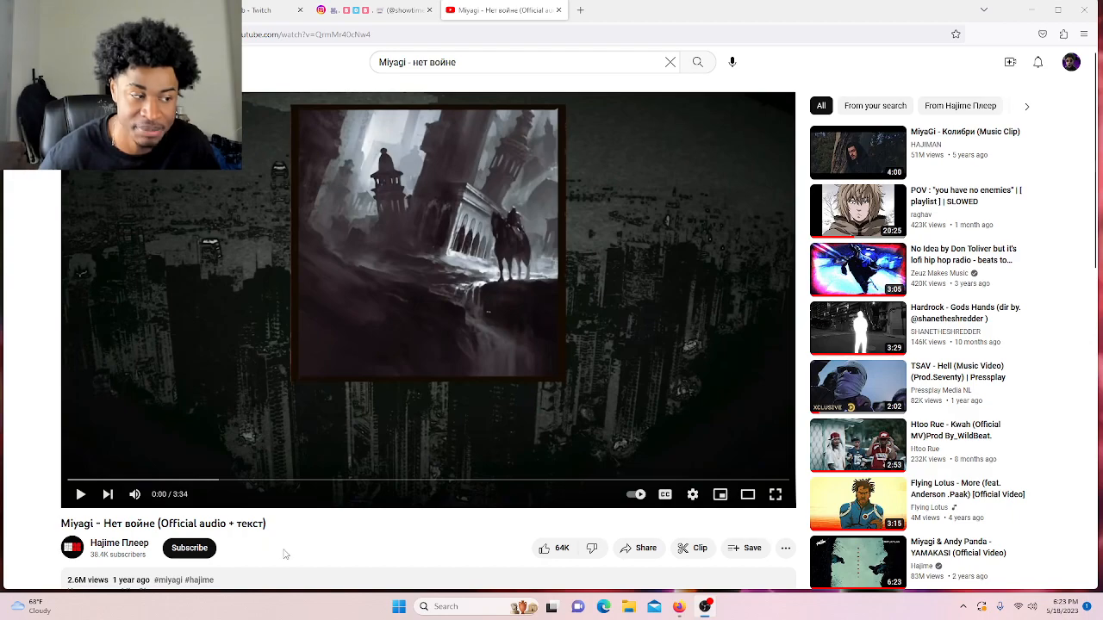
- Switch to the streamer's Twitch channel and scroll down to its About panel
{"action": "scroll", "scroll_direction": "down", "scroll_amount": 3}
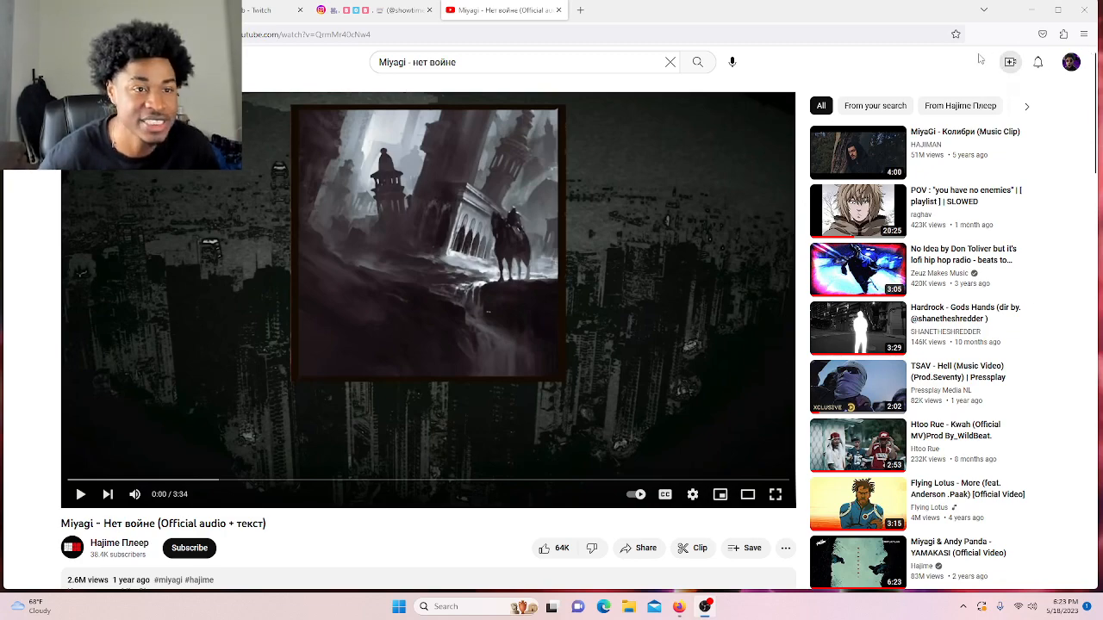
{"action": "left_click", "coordinate": [1037, 62]}
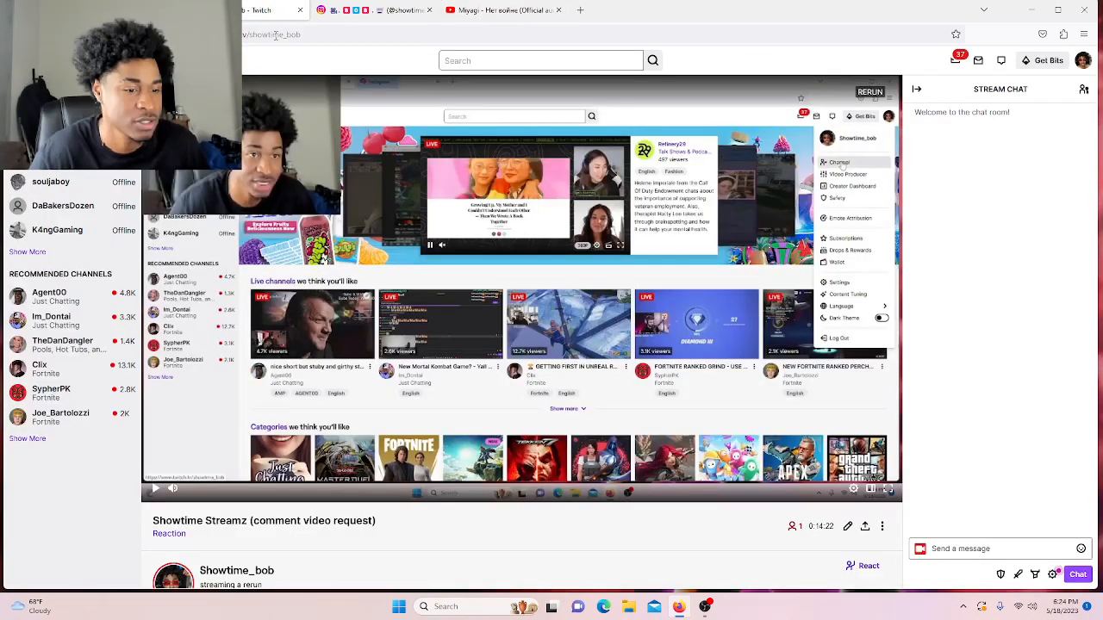
{"action": "scroll", "scroll_direction": "down", "scroll_amount": 3}
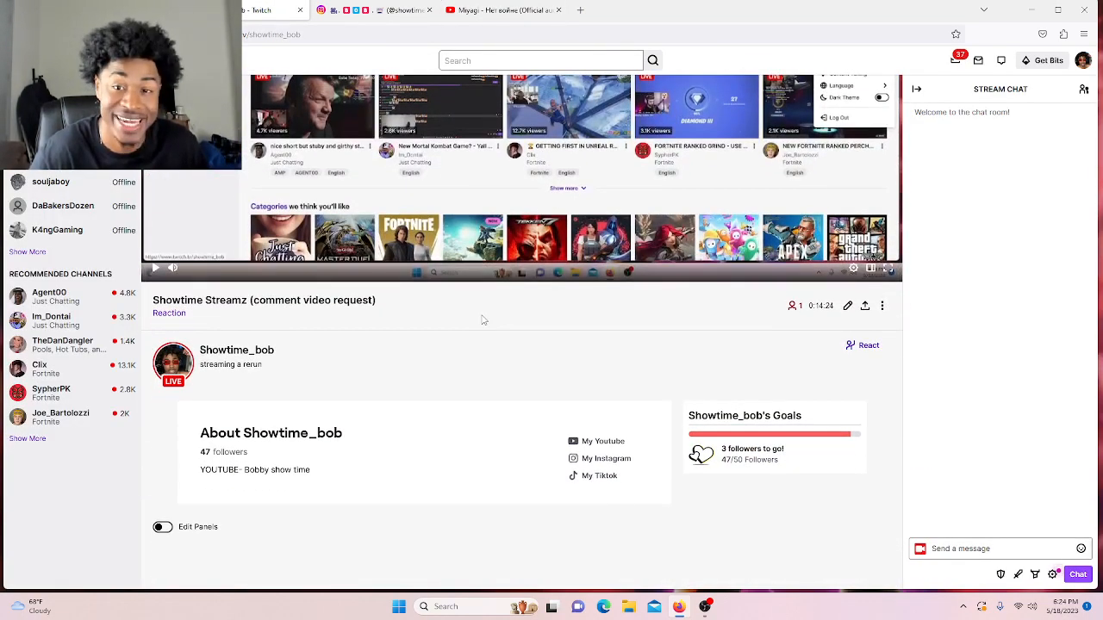
{"action": "mouse_move", "coordinate": [446, 388]}
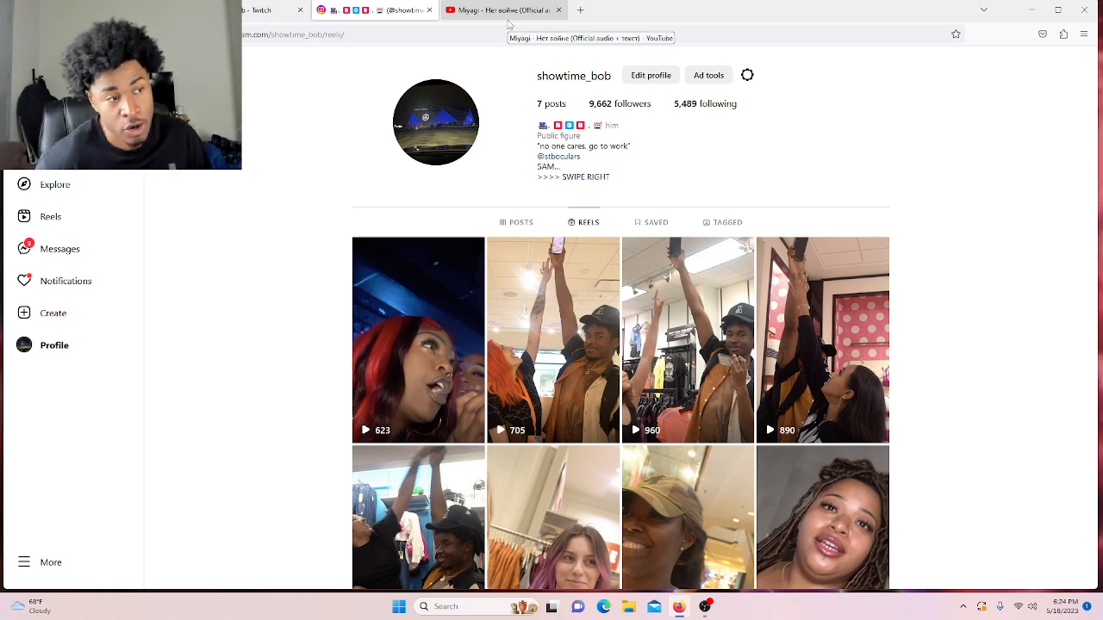
- Return from the Instagram profile to the Miyagi 'Нет войне' YouTube video page
{"action": "left_click", "coordinate": [503, 11]}
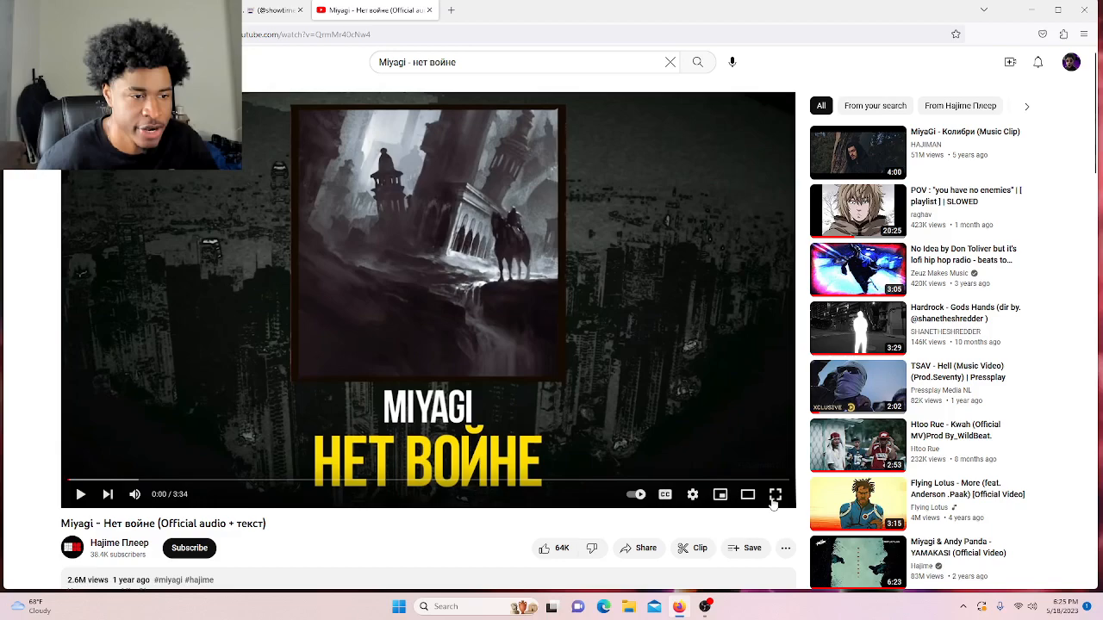
- Play the Miyagi 'Нет войне' video in full screen
{"action": "left_click", "coordinate": [775, 493]}
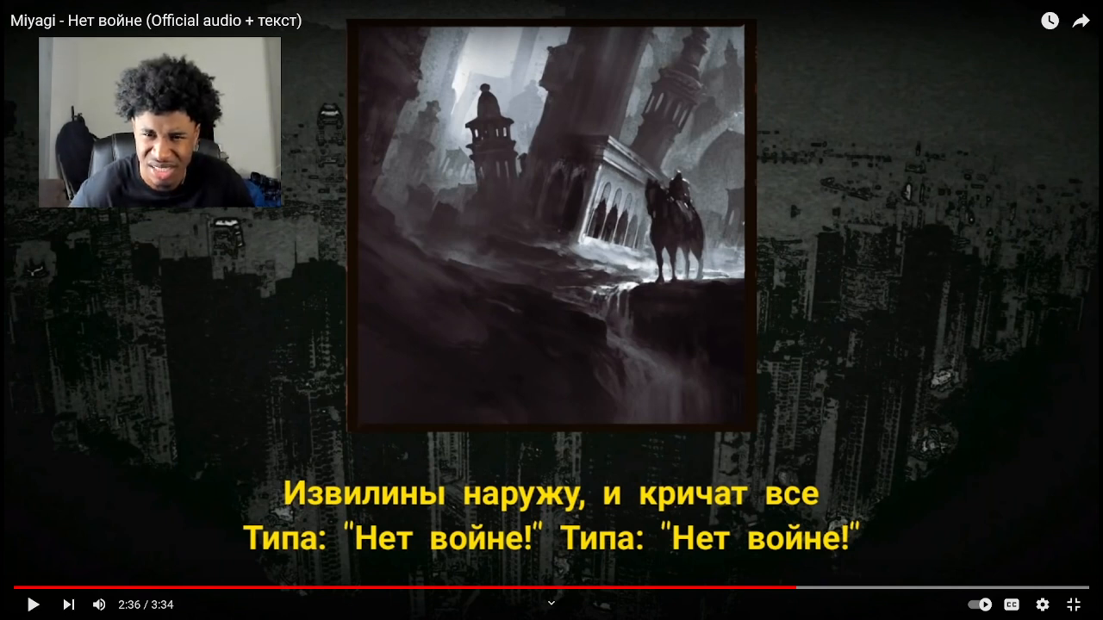
{"action": "mouse_move", "coordinate": [653, 434]}
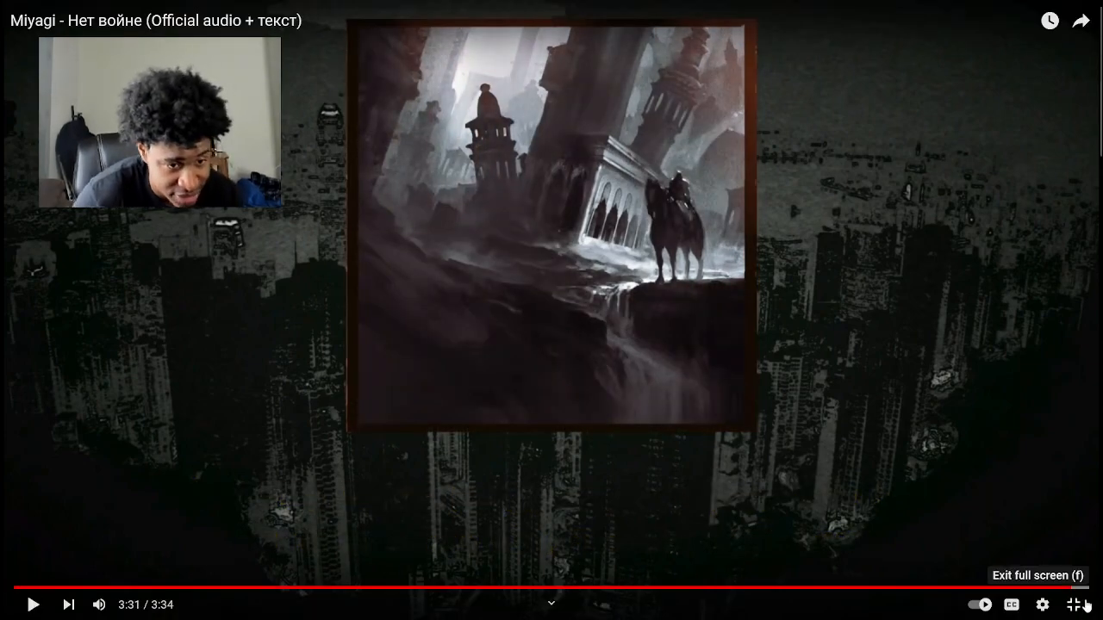
- Leave full screen and read the expanded description lyrics below the video
{"action": "left_click", "coordinate": [1079, 581]}
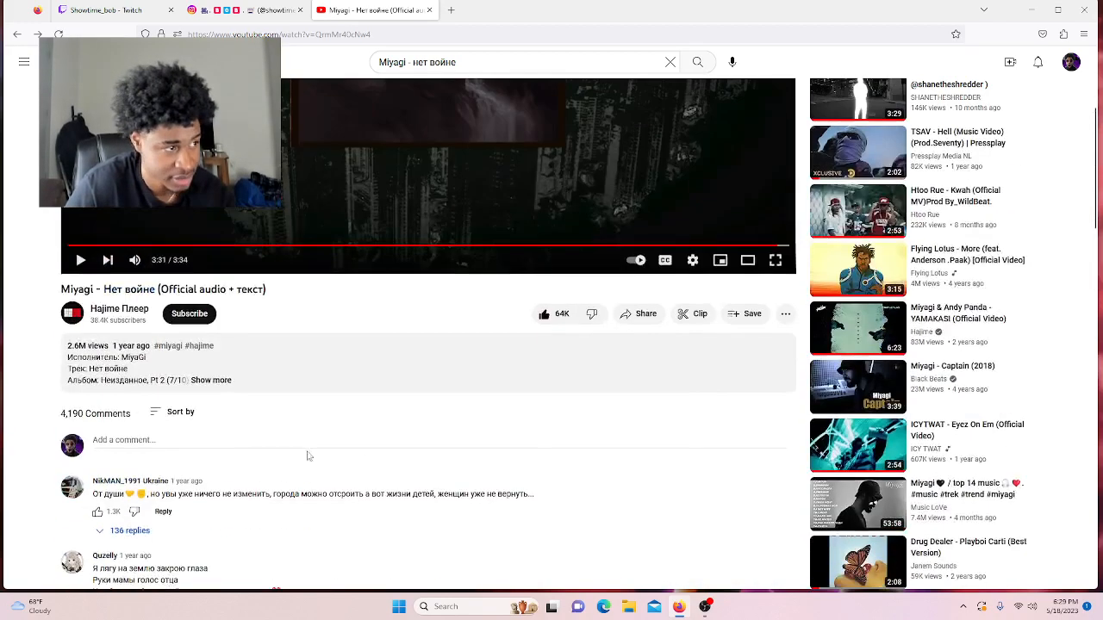
{"action": "left_click", "coordinate": [181, 412]}
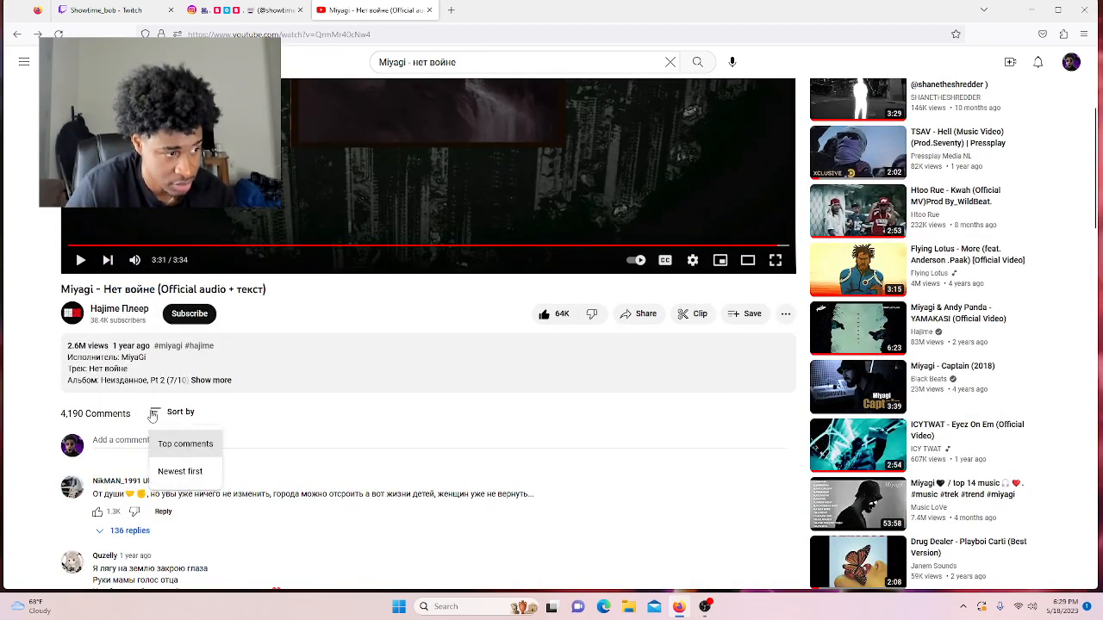
{"action": "left_click", "coordinate": [210, 380]}
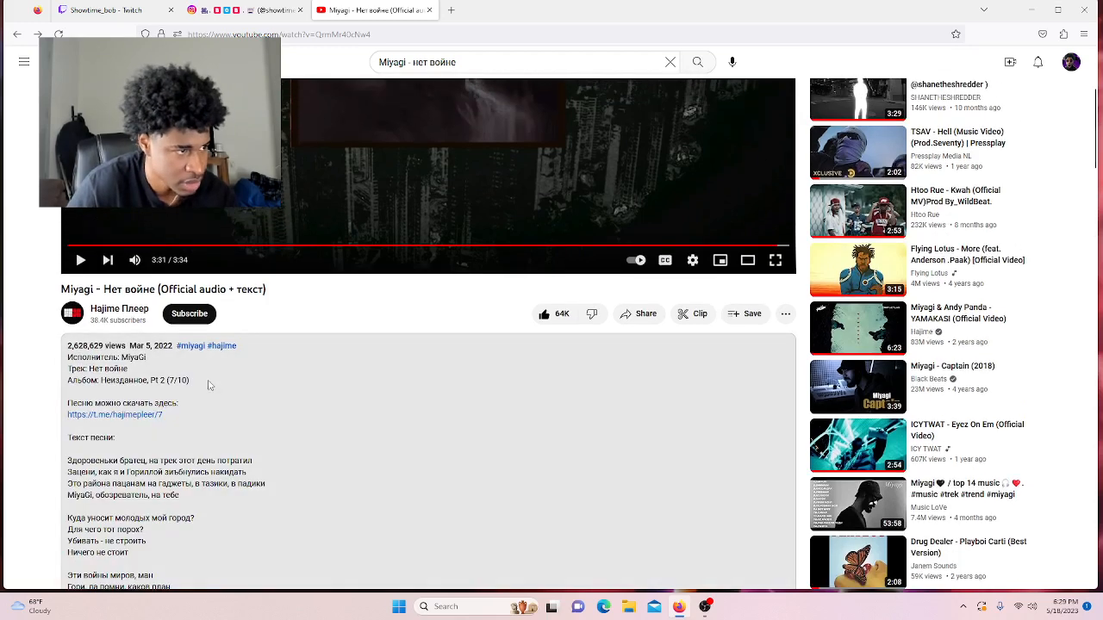
{"action": "mouse_move", "coordinate": [214, 356]}
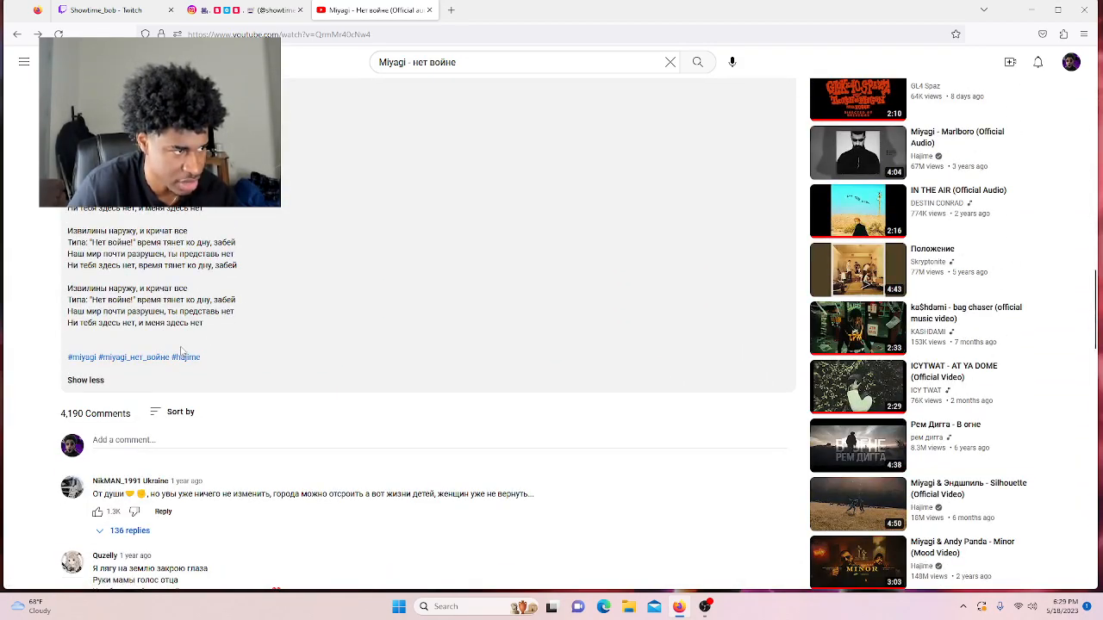
{"action": "scroll", "scroll_direction": "down", "scroll_amount": 3}
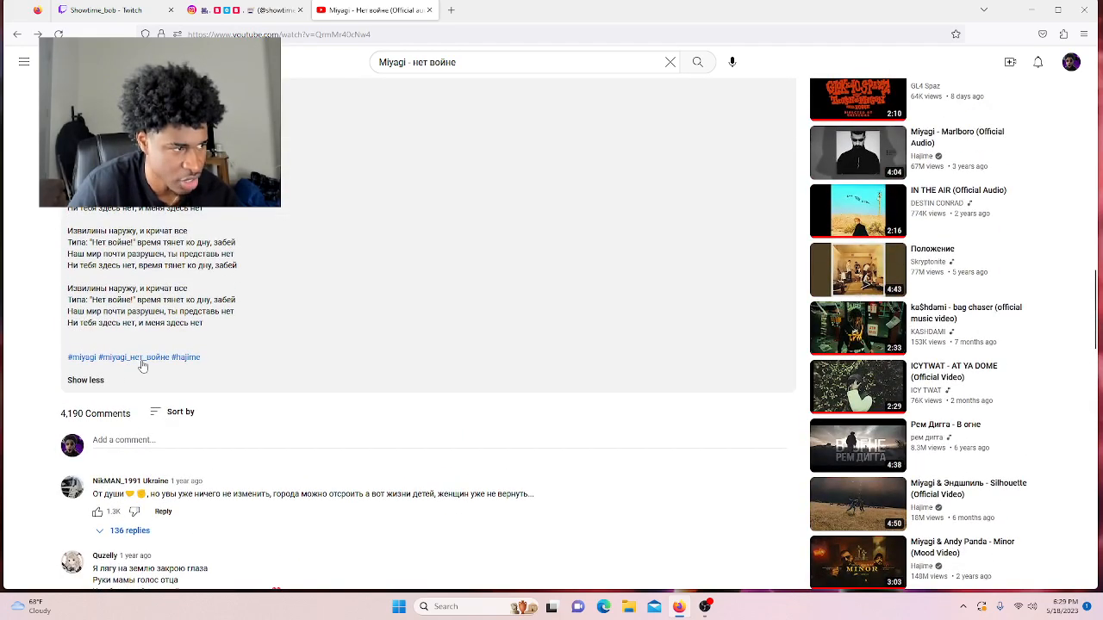
{"action": "scroll", "scroll_direction": "down", "scroll_amount": 3}
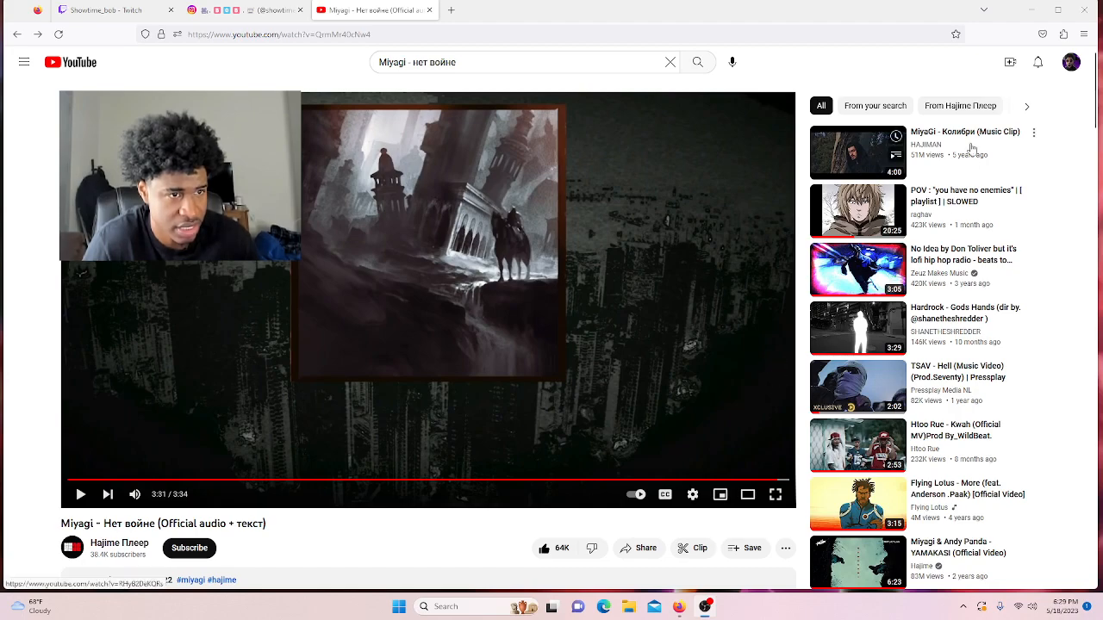
{"action": "scroll", "scroll_direction": "down", "scroll_amount": 3}
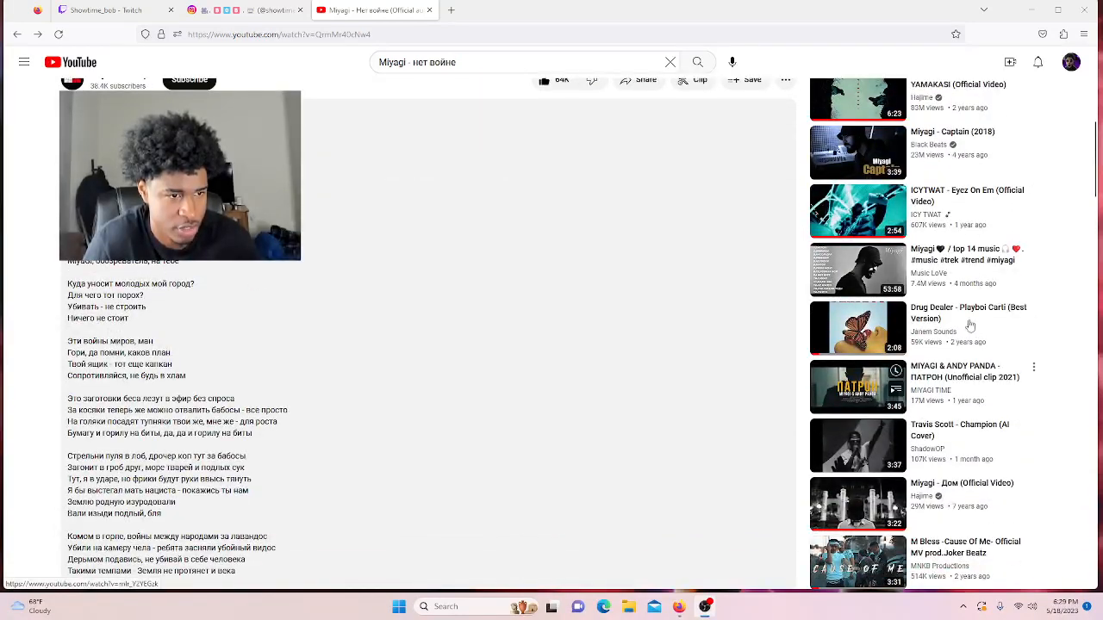
{"action": "scroll", "scroll_direction": "down", "scroll_amount": 3}
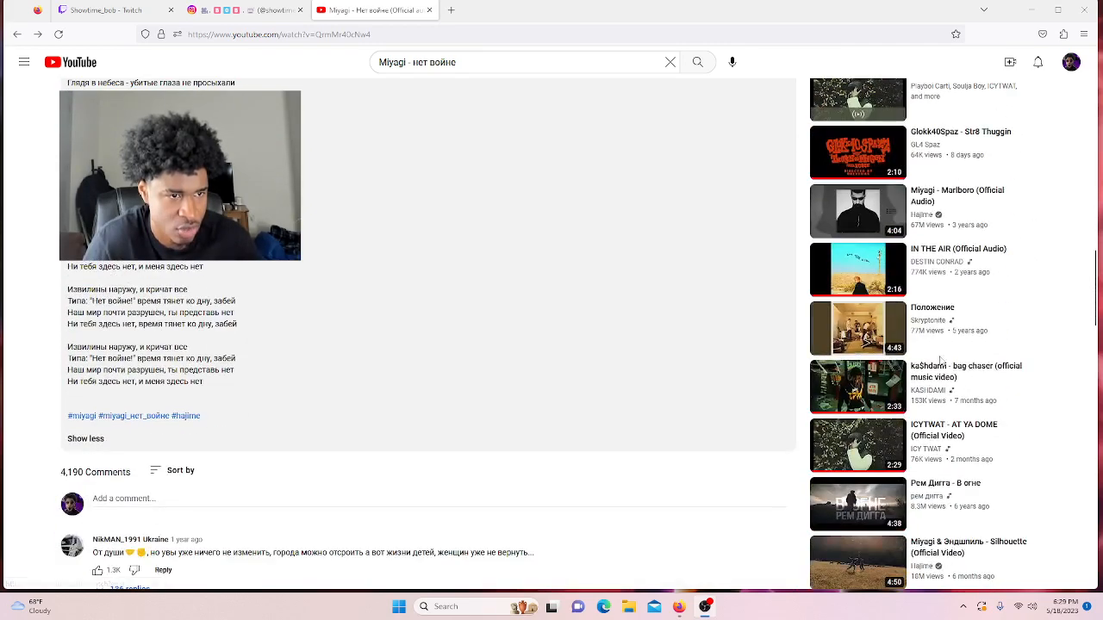
{"action": "scroll", "scroll_direction": "down", "scroll_amount": 3}
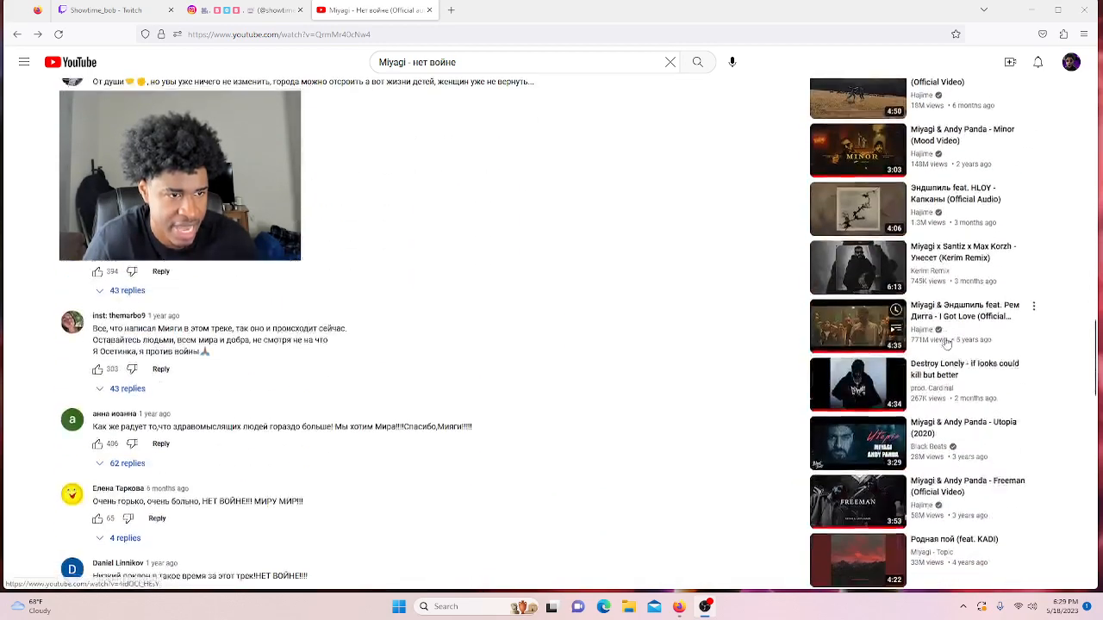
{"action": "scroll", "scroll_direction": "down", "scroll_amount": 3}
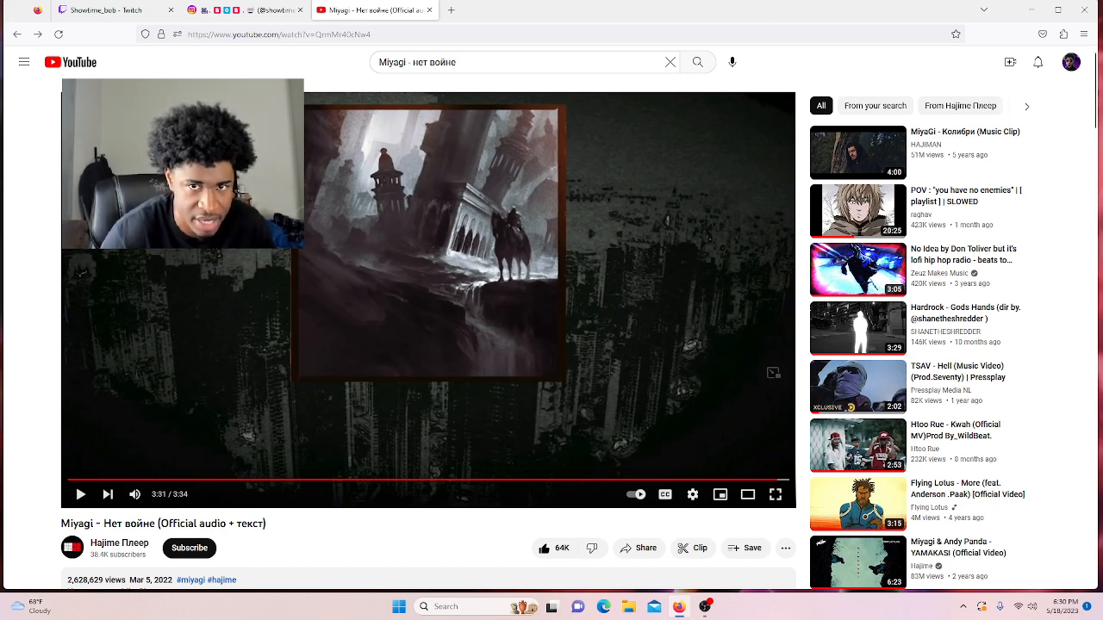
{"action": "scroll", "scroll_direction": "down", "scroll_amount": 3}
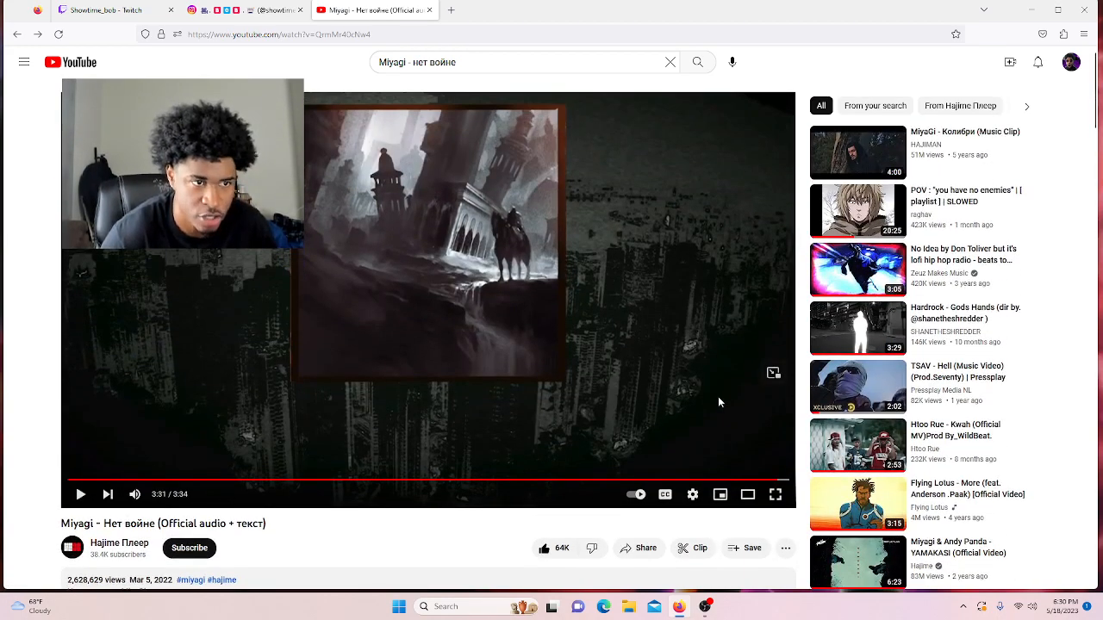
{"action": "mouse_move", "coordinate": [450, 523]}
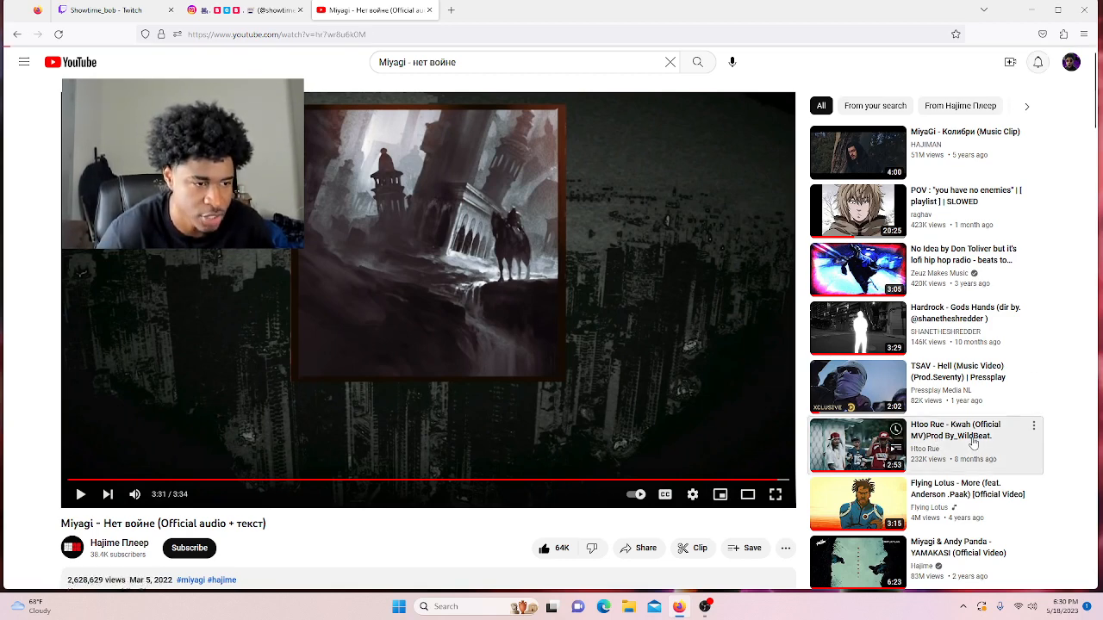
- Open the recommended 'Htoo Rue - Kwah (Official MV)' video
{"action": "left_click", "coordinate": [972, 445]}
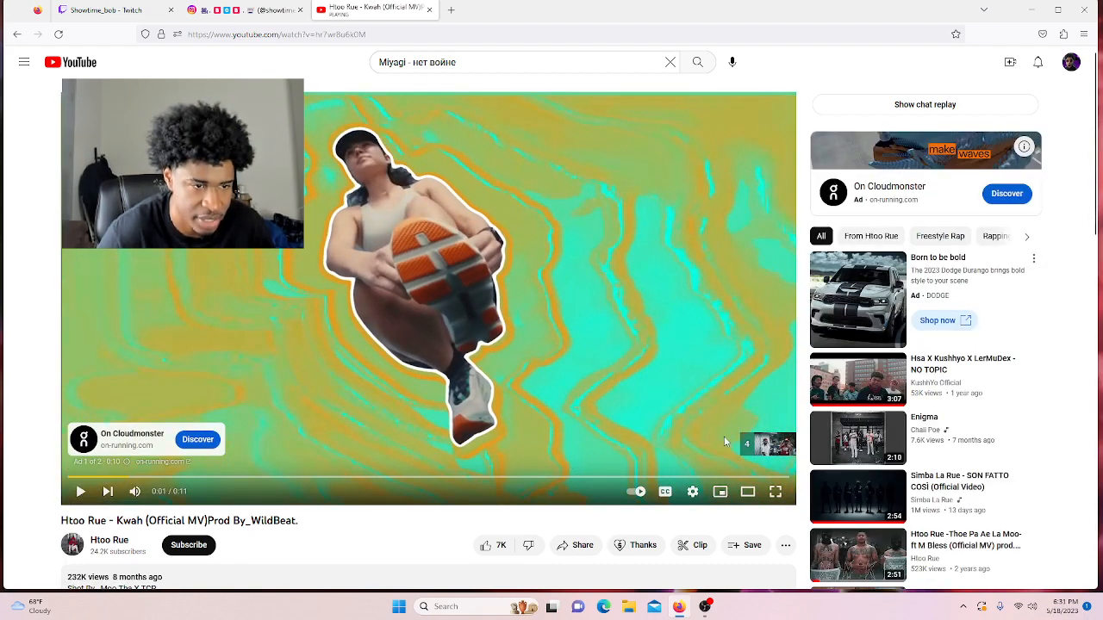
{"action": "scroll", "scroll_direction": "down", "scroll_amount": 3}
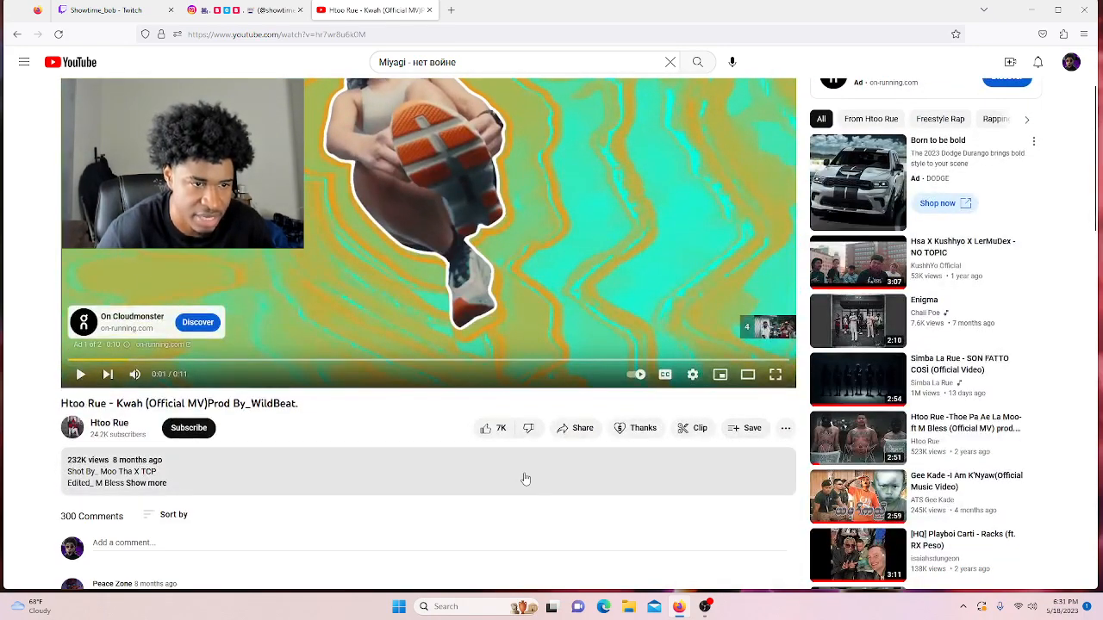